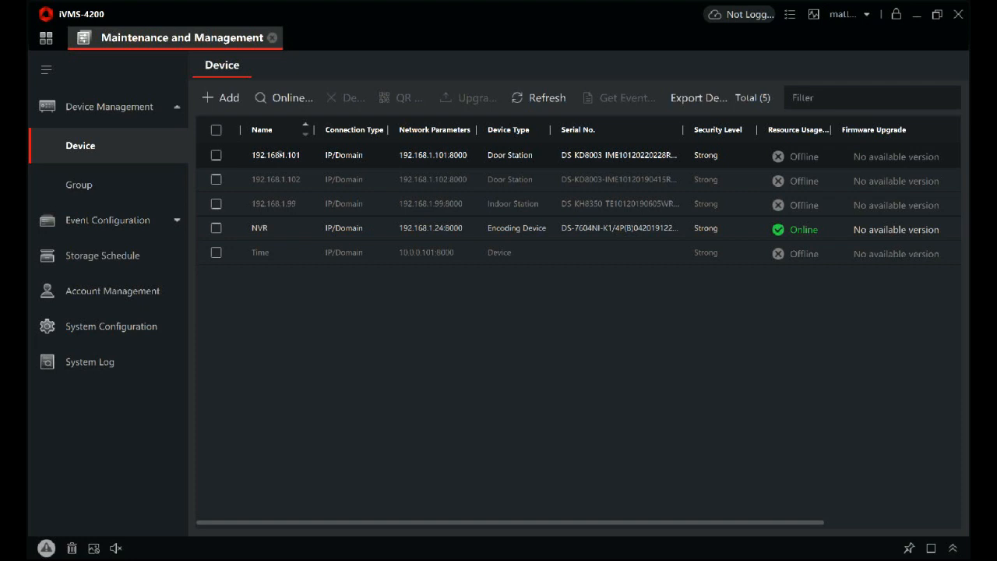
# View the File settings showing video and picture saving paths pointing to the desktop Capture folder
pyautogui.click(215, 252)
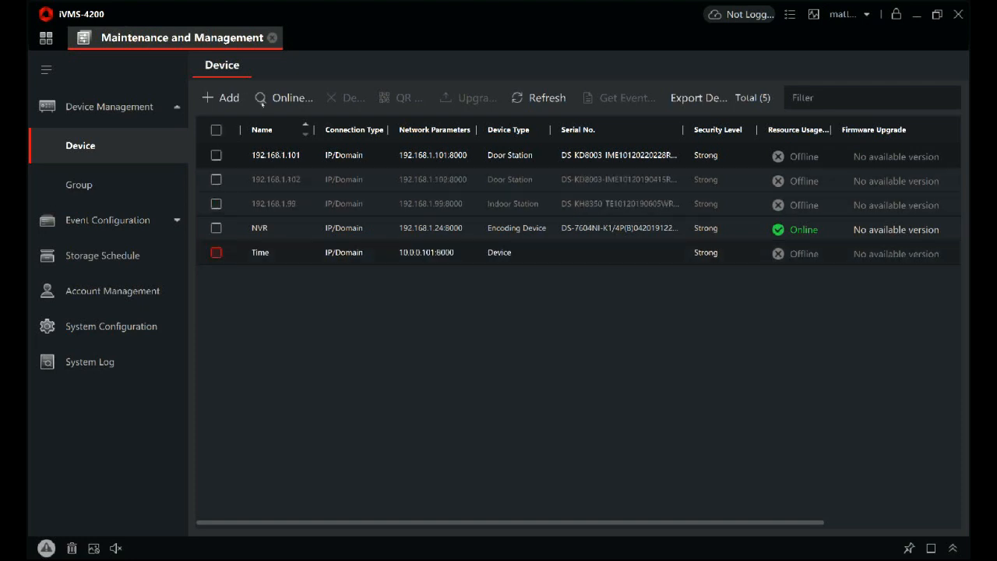
pyautogui.click(215, 228)
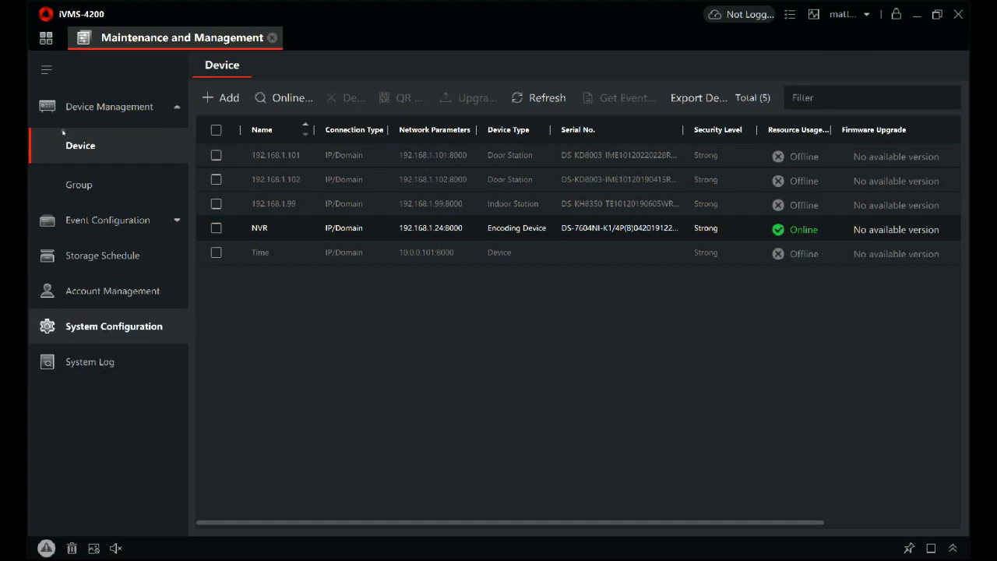
pyautogui.click(114, 325)
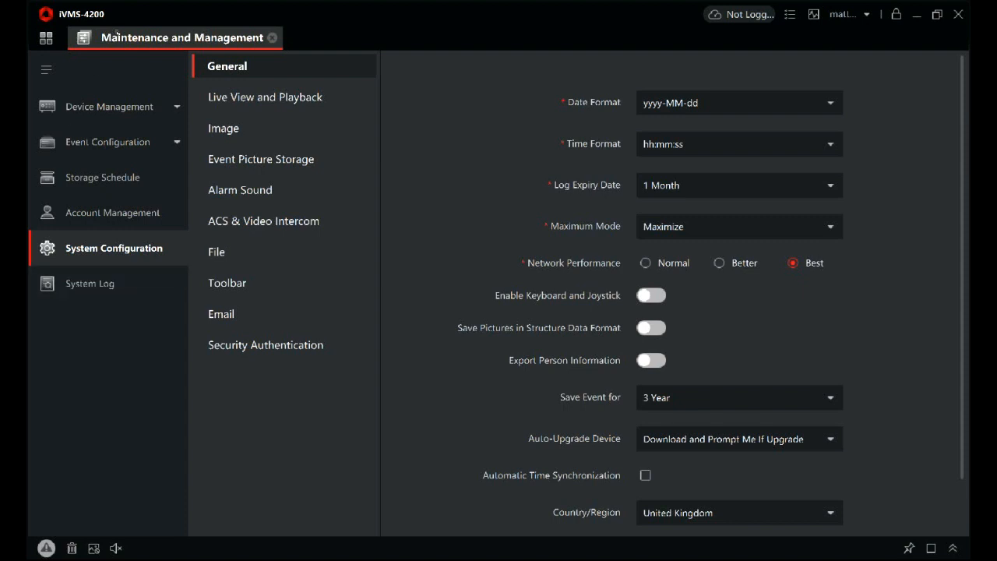
pyautogui.click(215, 253)
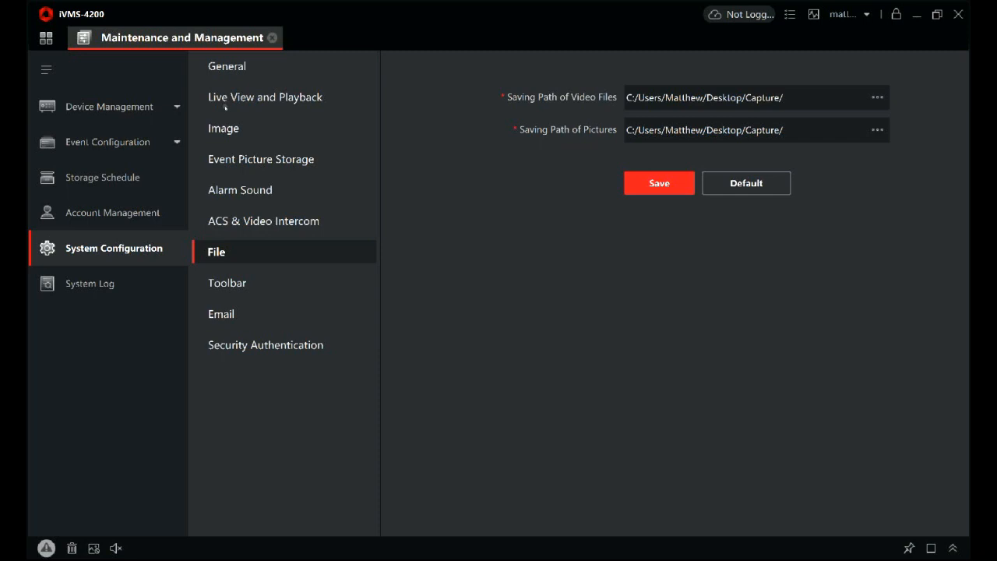
pyautogui.moveTo(295, 61)
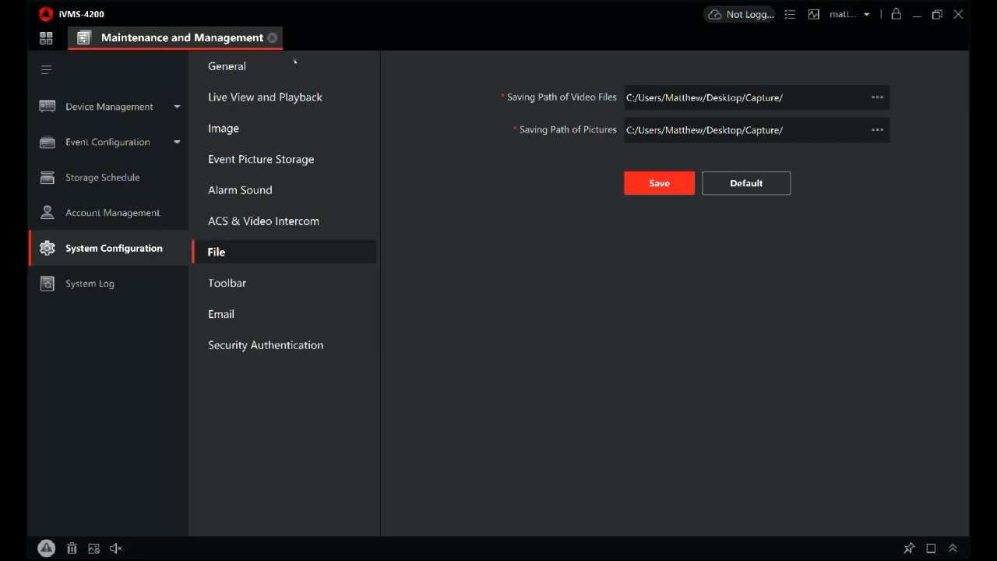
pyautogui.moveTo(249, 97)
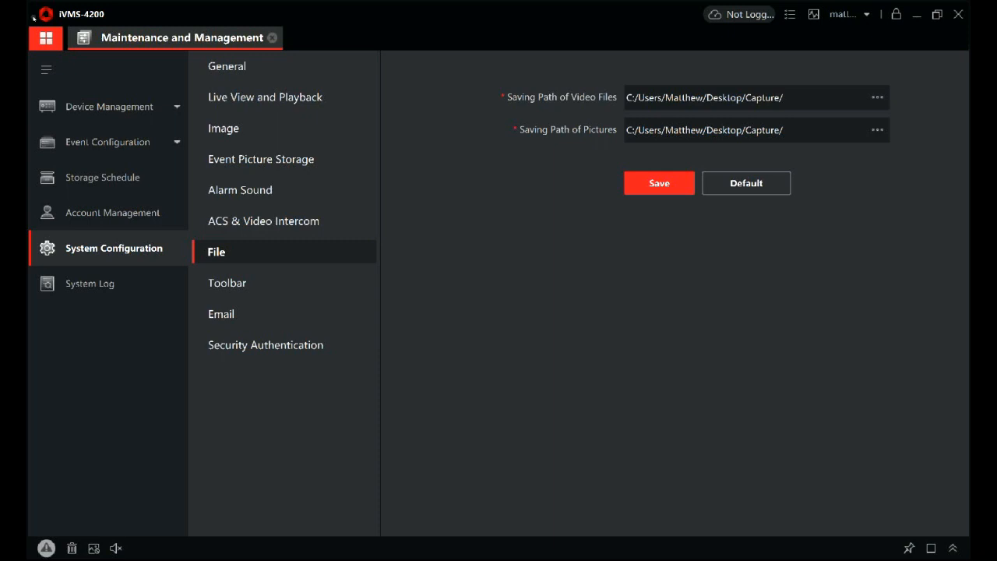
# Play back Camera 01 of the NVR remotely and mark a clip section on the timeline
pyautogui.click(45, 38)
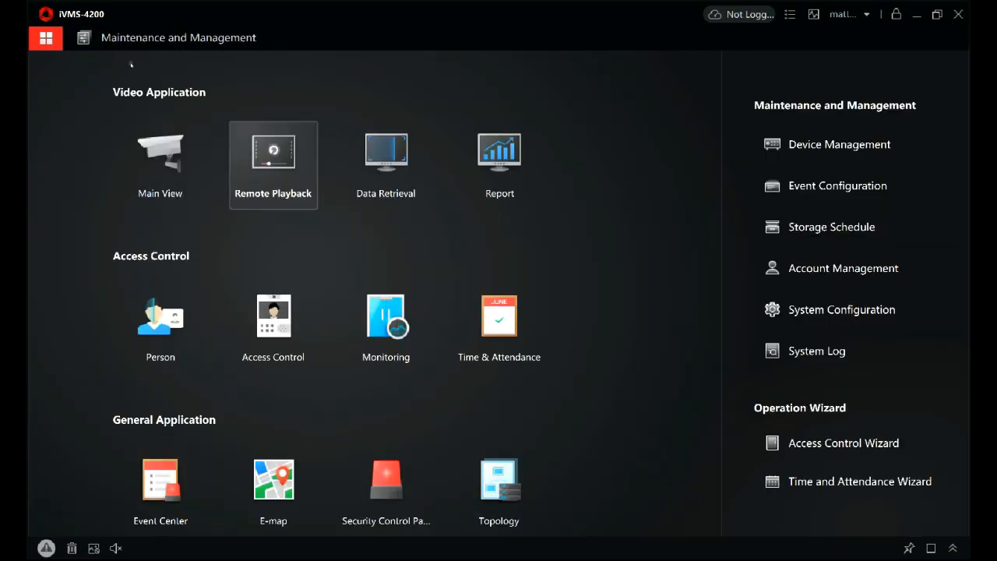
pyautogui.click(273, 153)
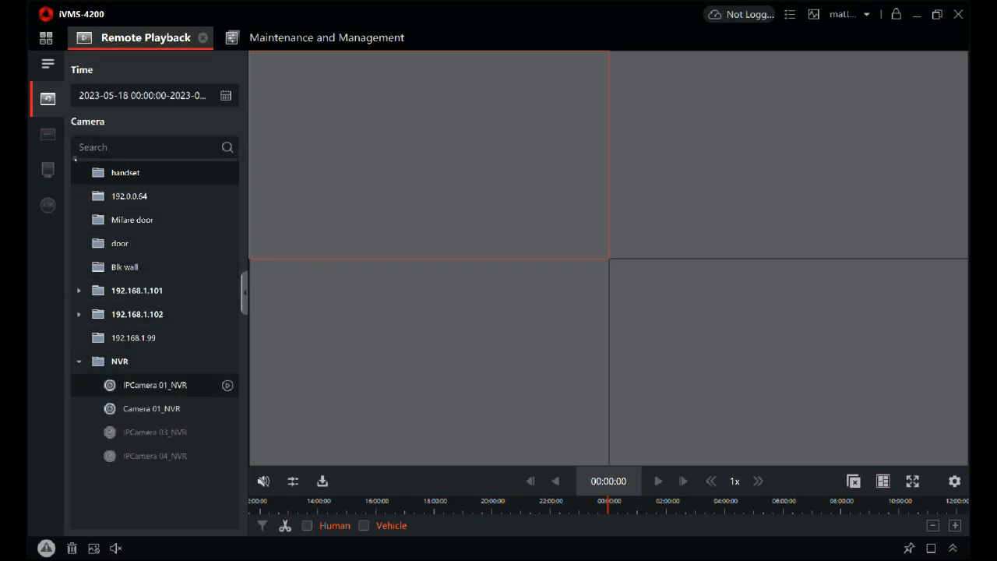
pyautogui.click(151, 409)
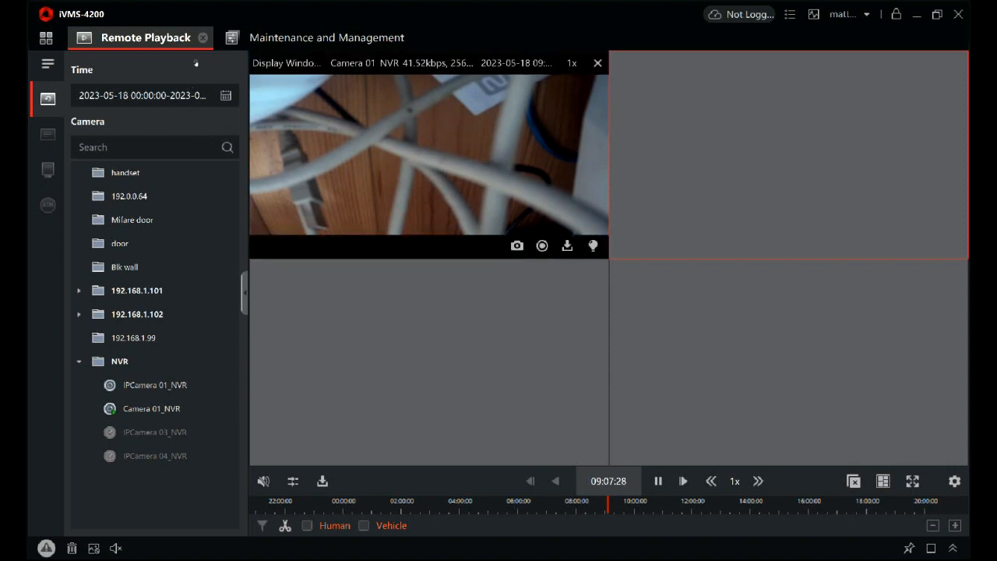
pyautogui.click(151, 409)
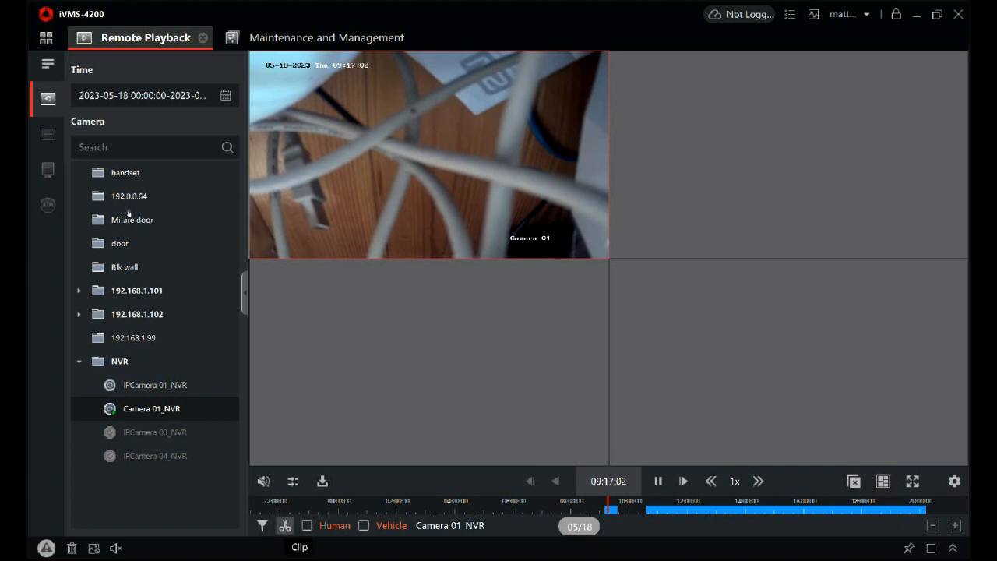
# Set the clip download end time to 09:21:10
pyautogui.click(321, 480)
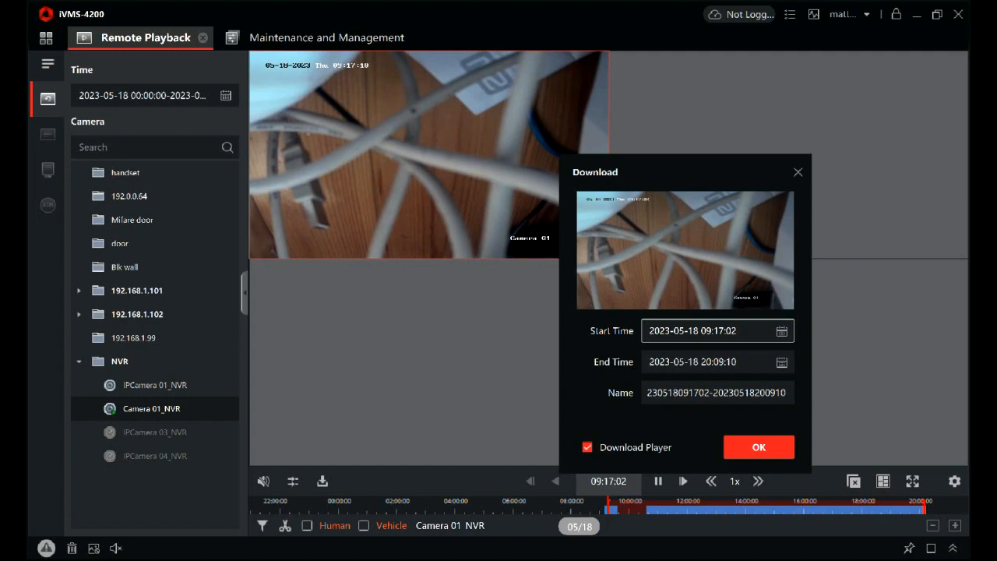
pyautogui.click(782, 362)
pyautogui.write('08:21')
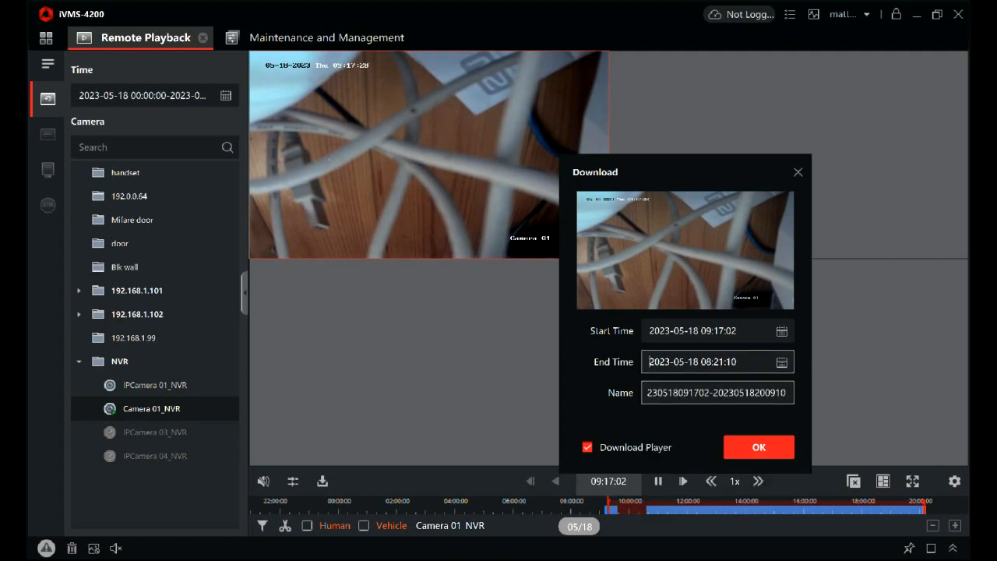
pyautogui.click(757, 446)
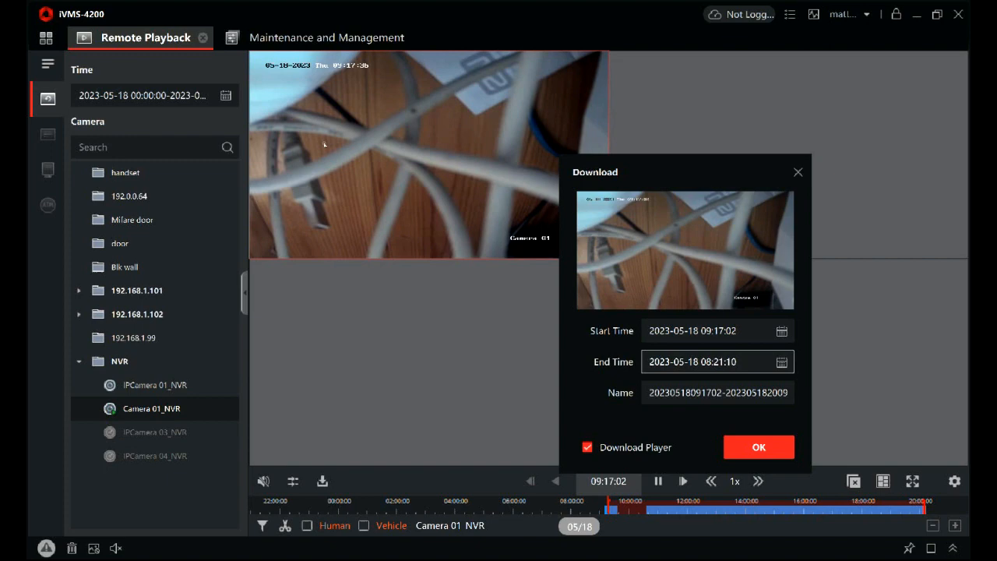
pyautogui.click(782, 361)
pyautogui.write('9')
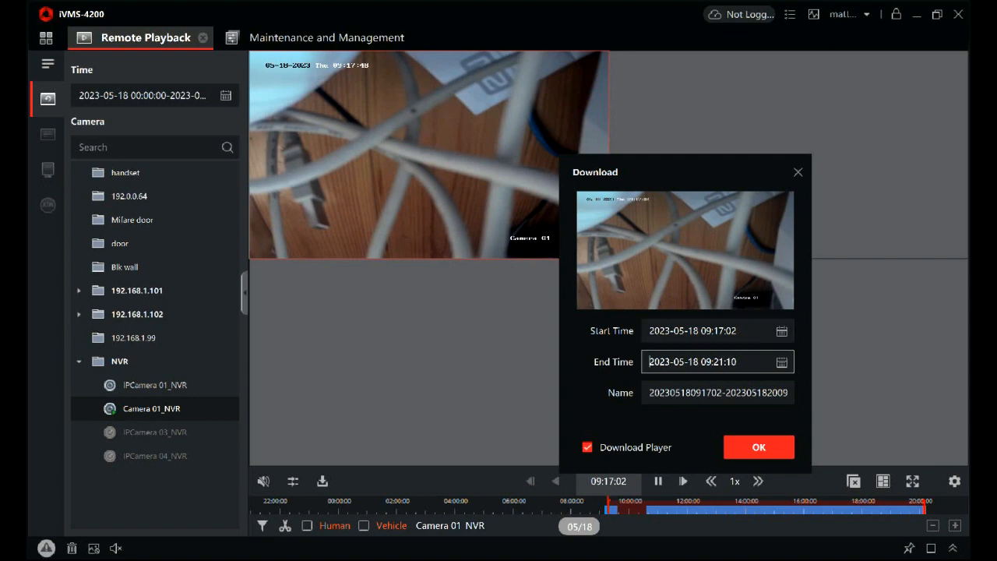
# Replace the auto-generated clip name with 'Event'
pyautogui.click(717, 393)
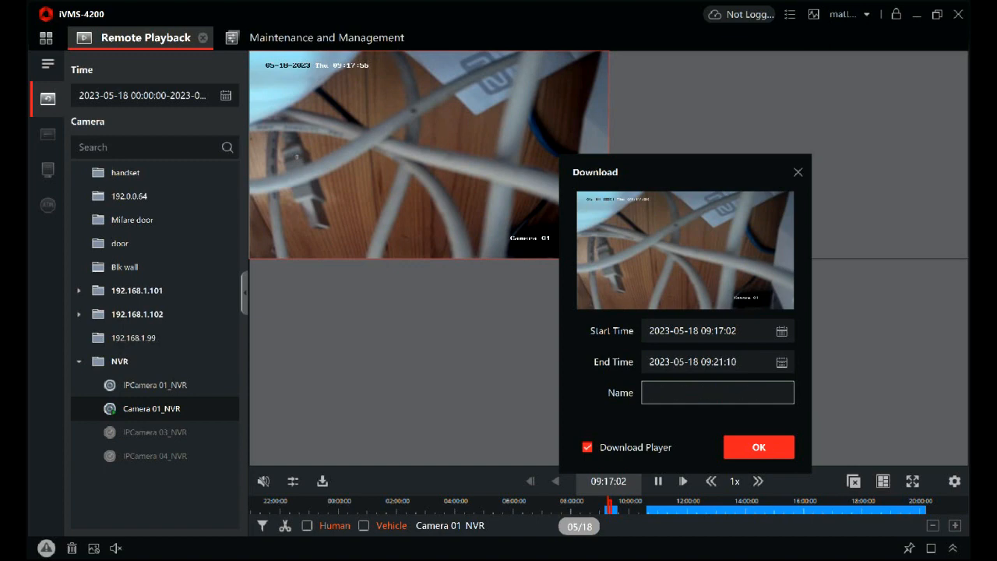
pyautogui.click(717, 393)
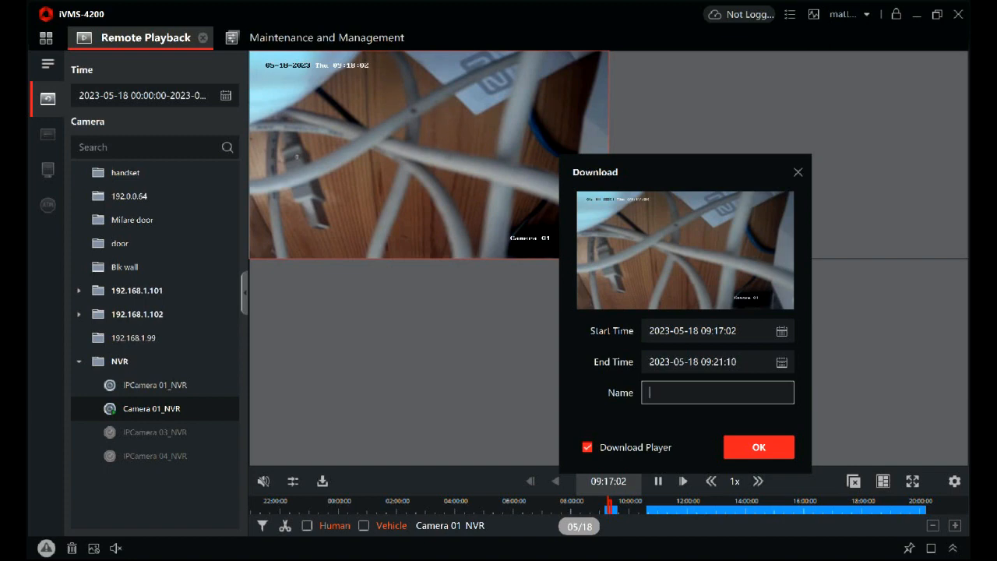
pyautogui.write('Event')
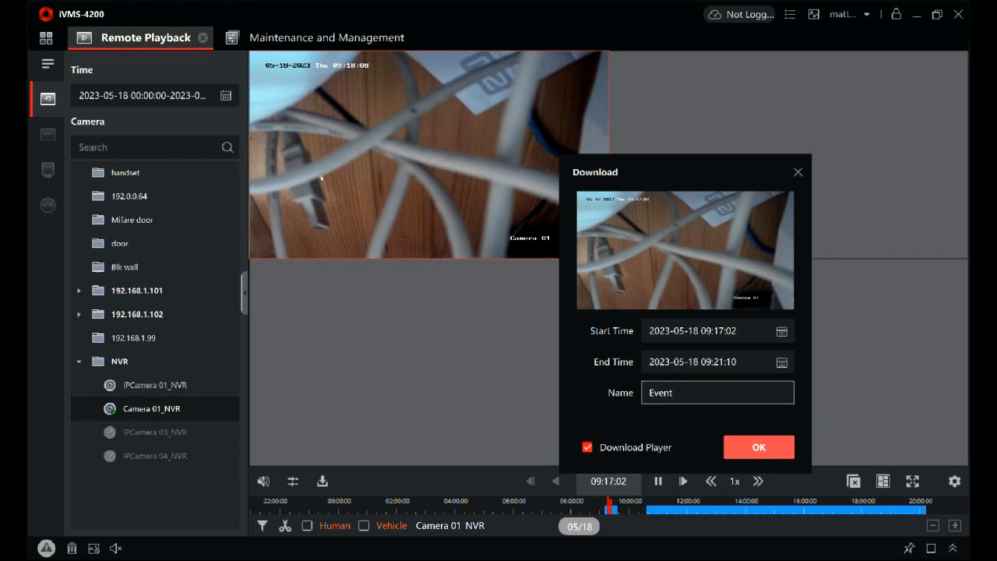
# Confirm downloading the clip and return to the desktop
pyautogui.click(758, 446)
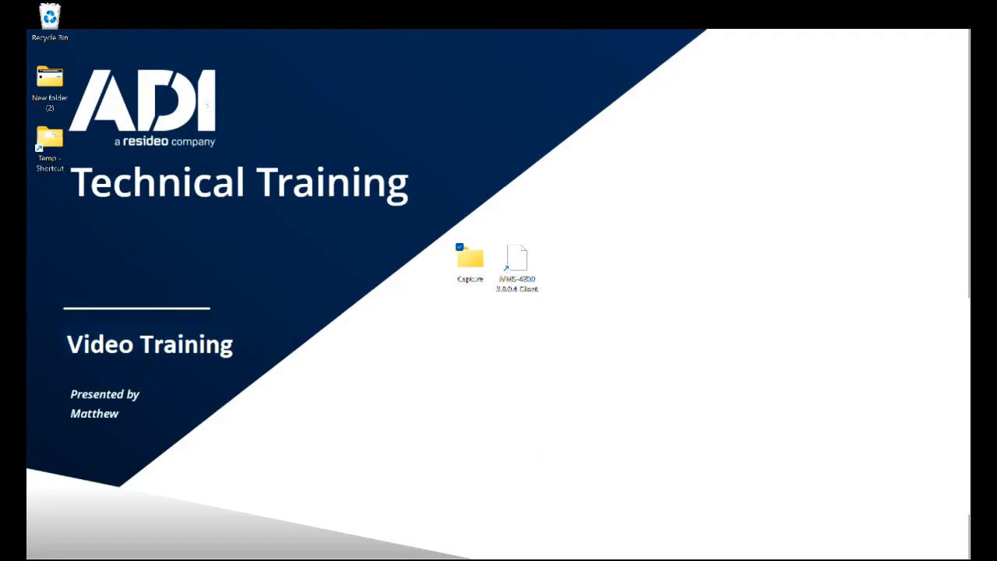
# Browse into Capture/Event to see the Camera 01 bitmap and MP4 clip
pyautogui.doubleClick(471, 256)
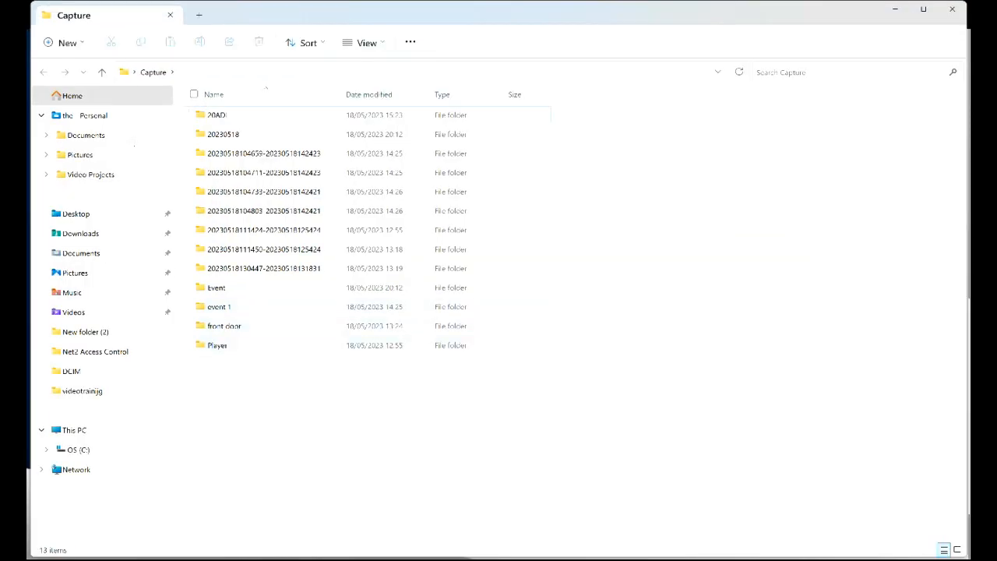
pyautogui.click(217, 287)
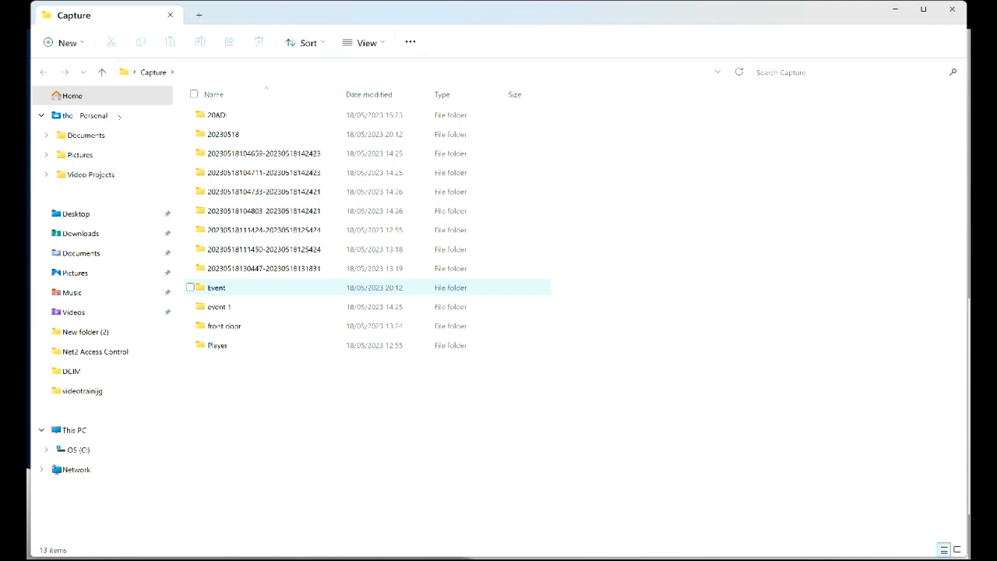
pyautogui.doubleClick(215, 287)
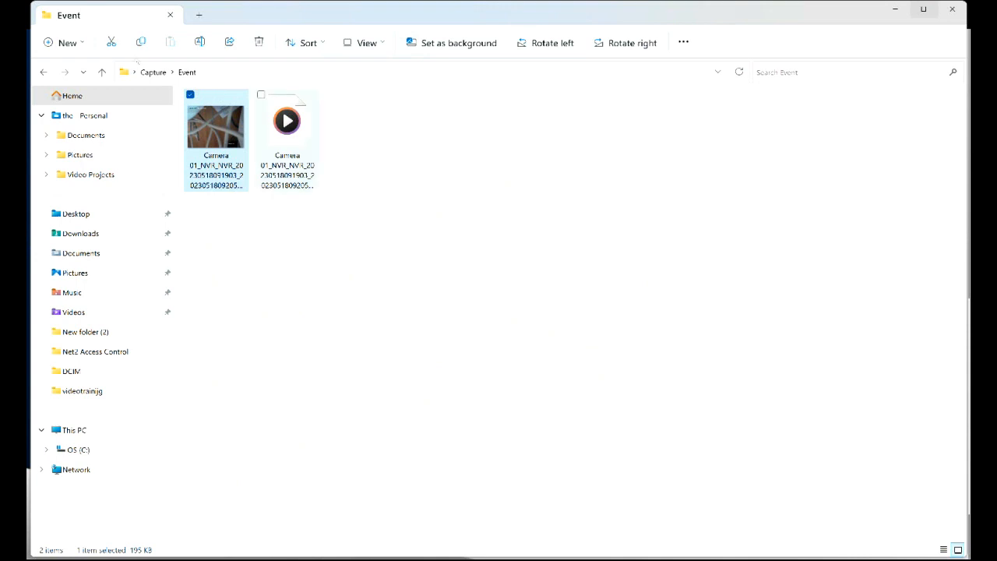
pyautogui.moveTo(287, 122)
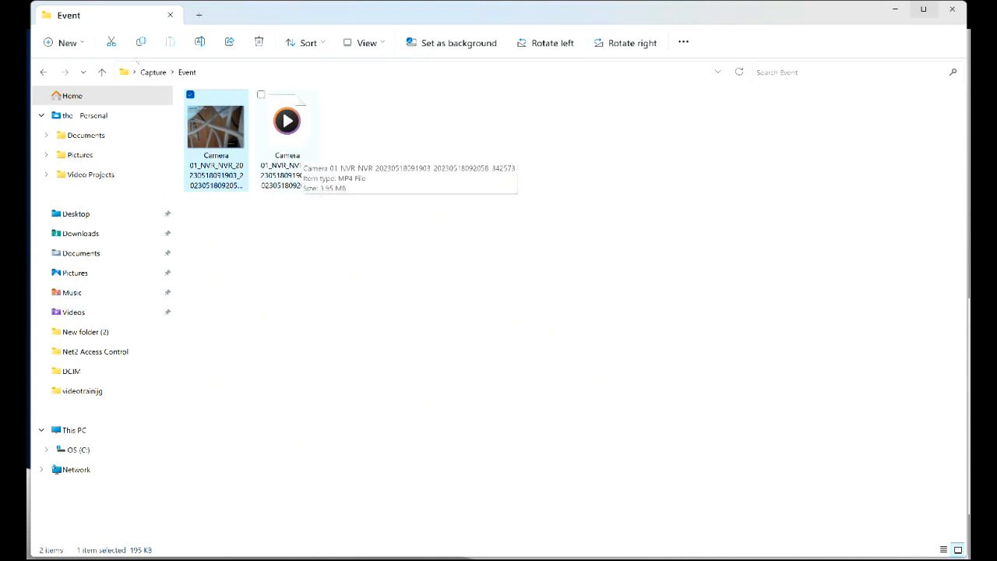